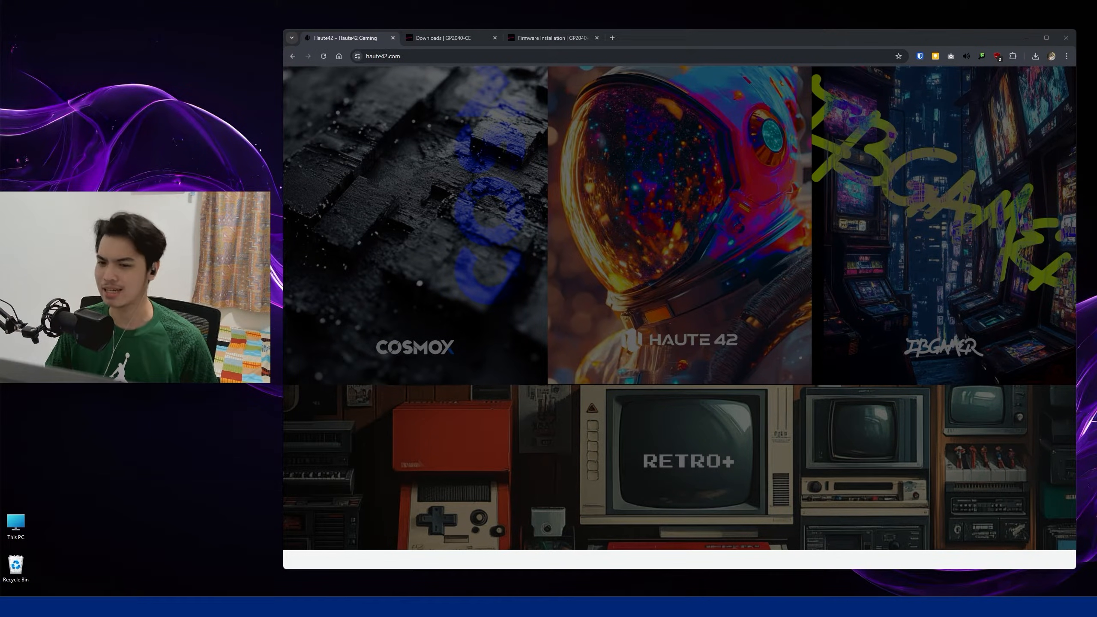
{"action": "mouse_move", "coordinate": [630, 276]}
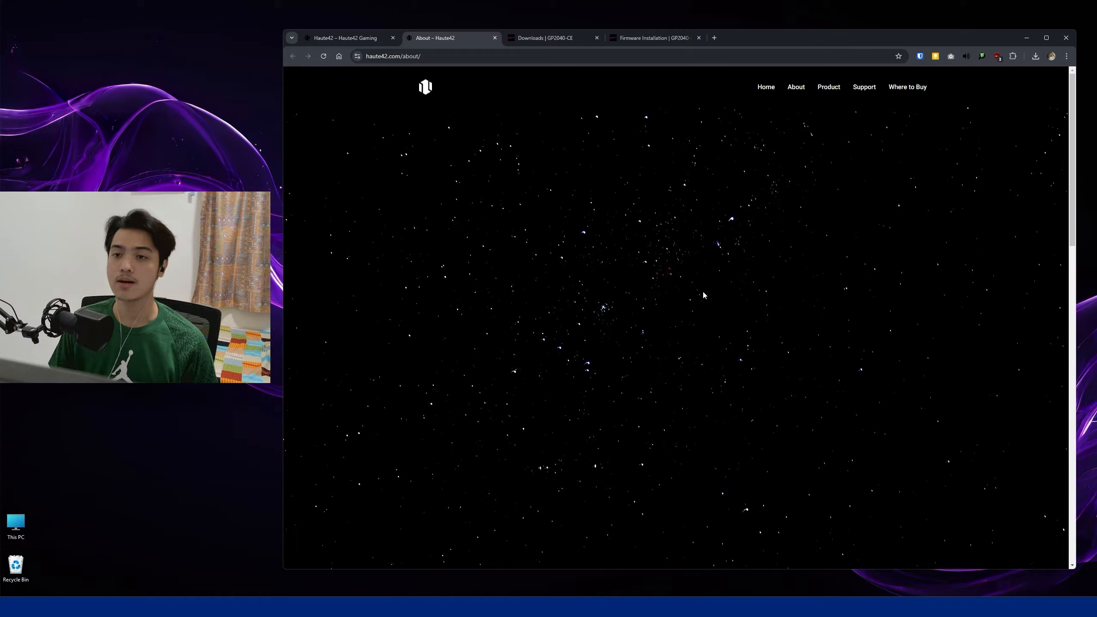
Show the Firmware Update steps and recommended COSMOX firmware on the Haute42 Support page
{"action": "left_click", "coordinate": [863, 86]}
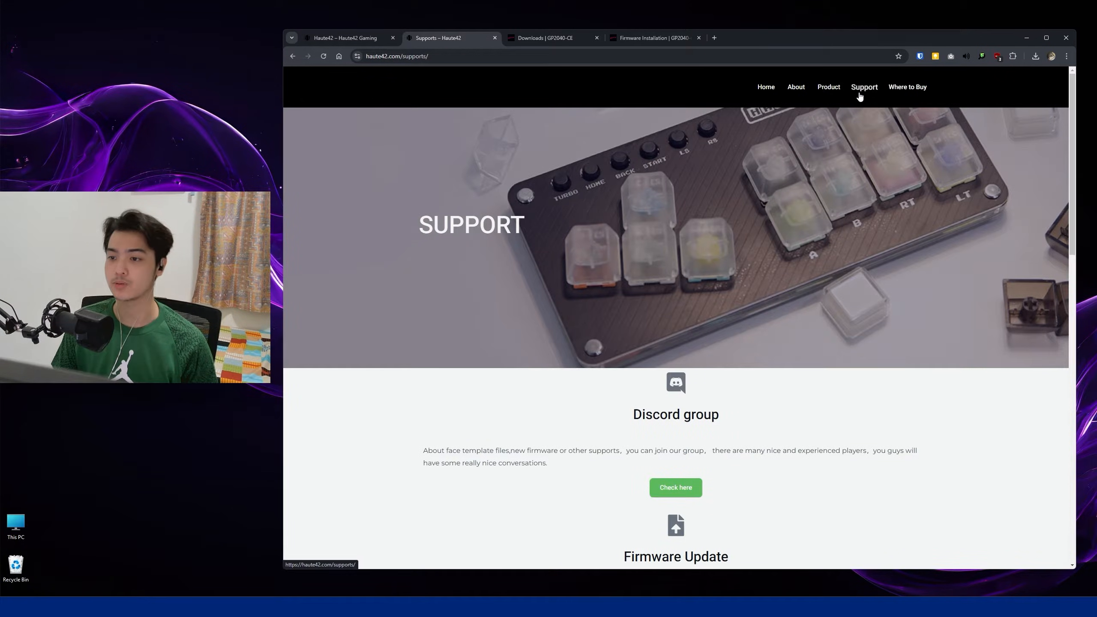
{"action": "scroll", "scroll_direction": "down", "scroll_amount": 3}
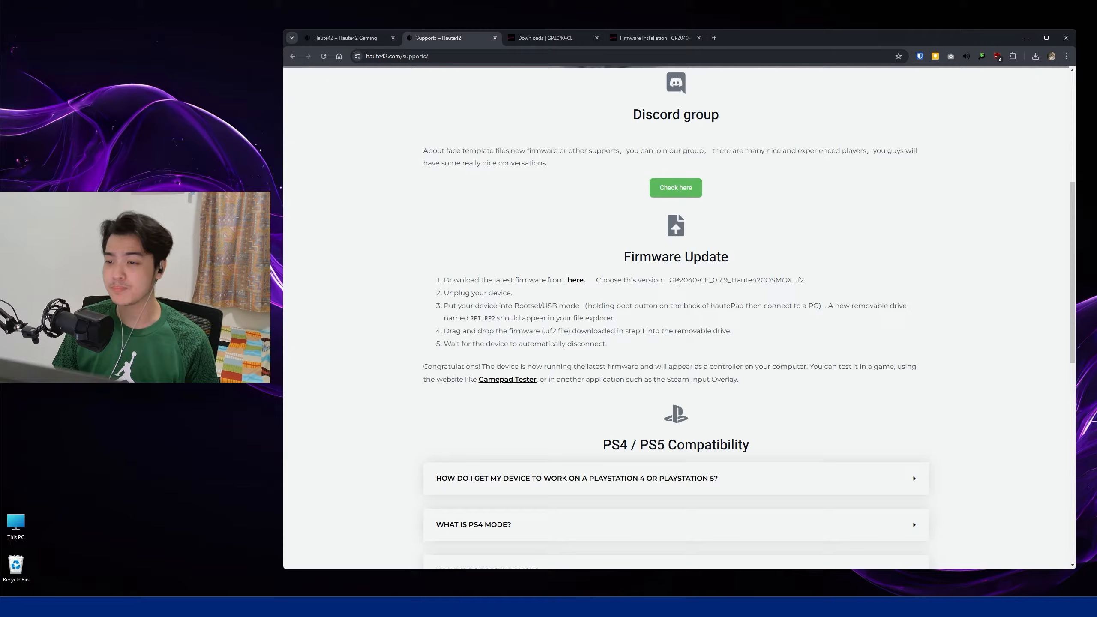
{"action": "mouse_move", "coordinate": [897, 273]}
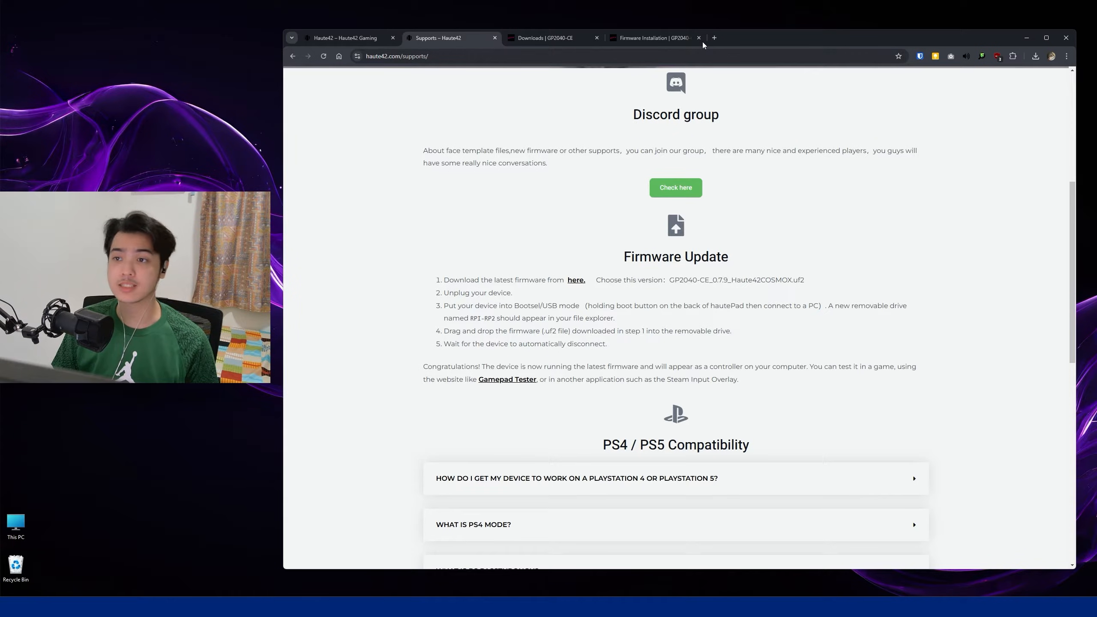
View the Haute42 Series download card under Closed Source Community Devices
{"action": "left_click", "coordinate": [550, 38]}
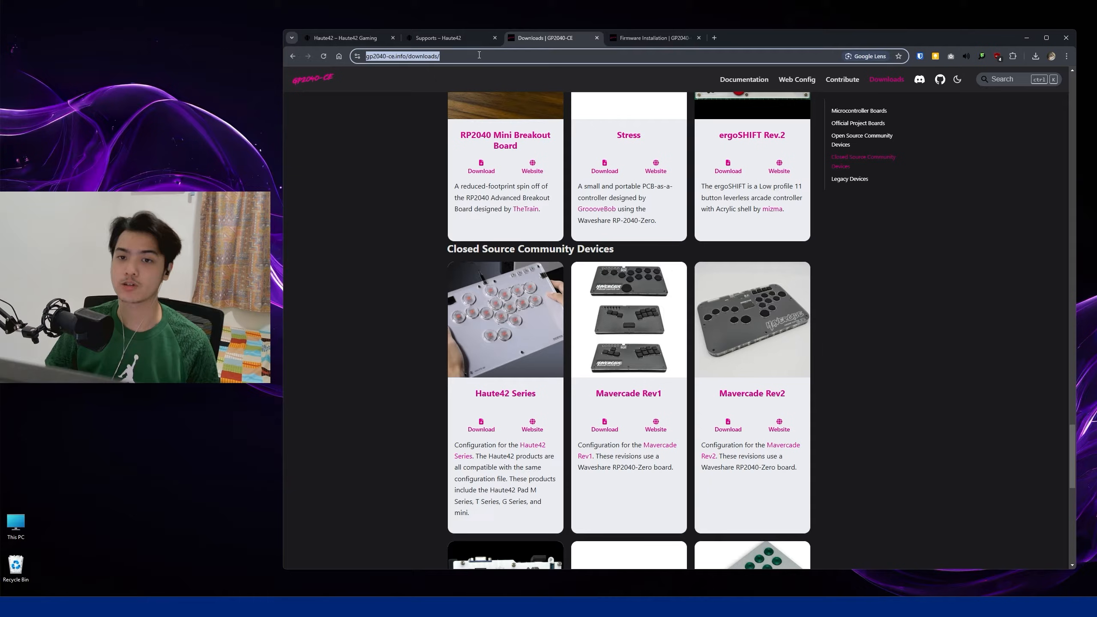
{"action": "mouse_move", "coordinate": [511, 404]}
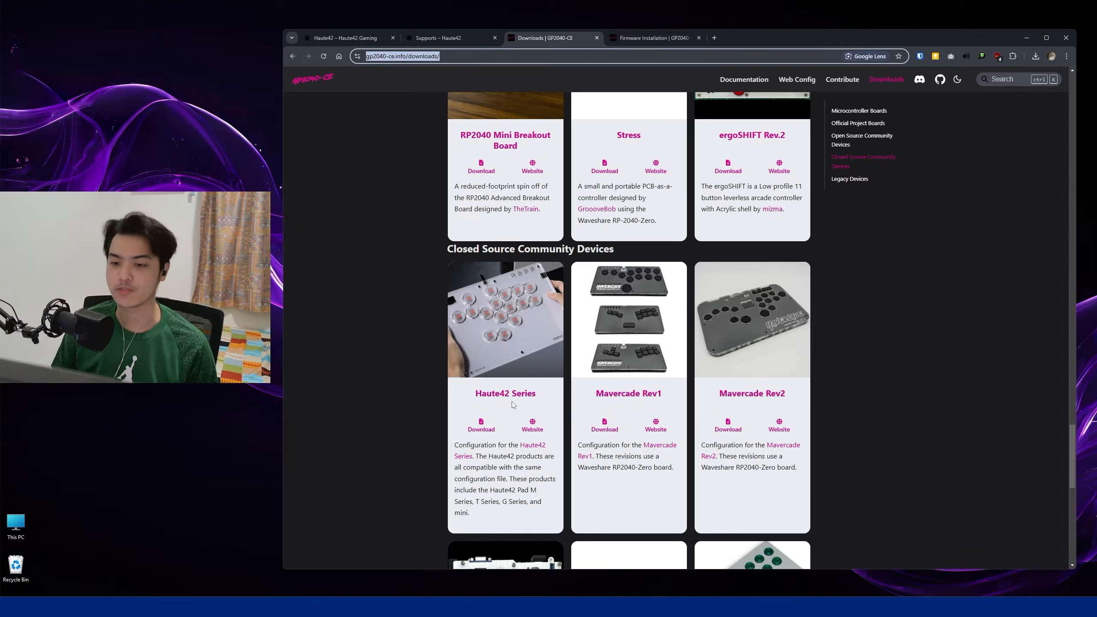
{"action": "scroll", "scroll_direction": "down", "scroll_amount": 3}
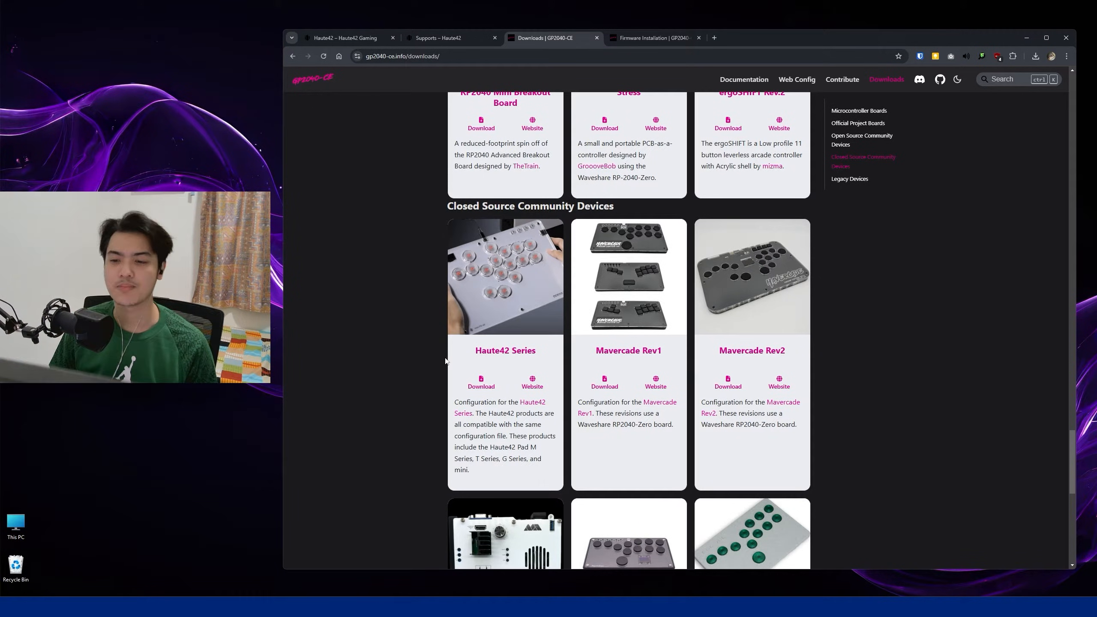
{"action": "double_click", "coordinate": [505, 350]}
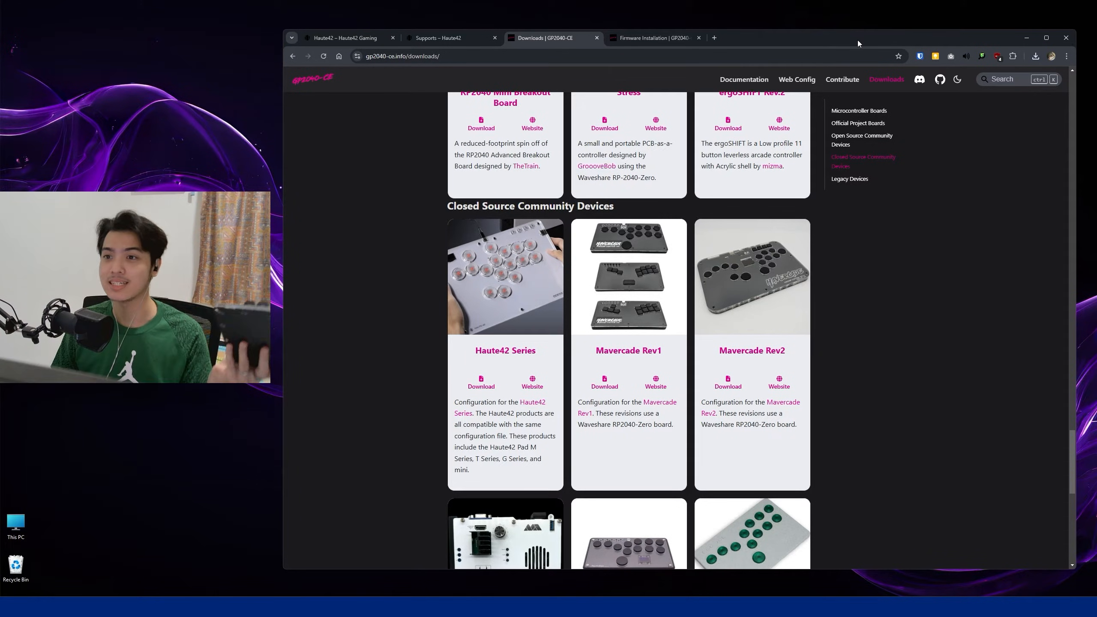
{"action": "mouse_move", "coordinate": [653, 37]}
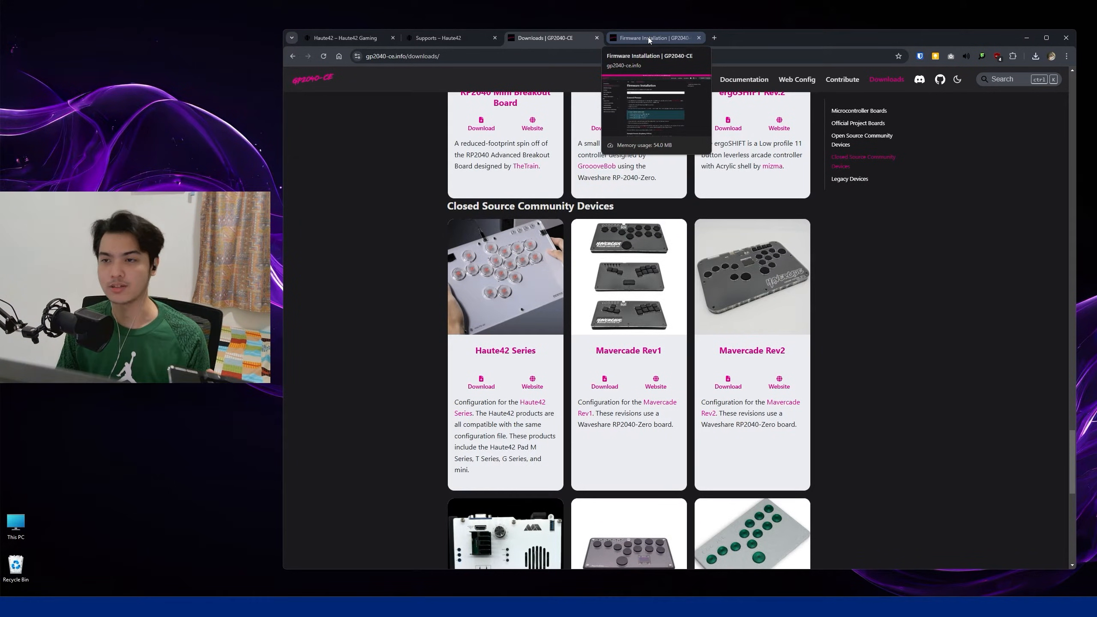
Review the Firmware Installation guide down to the Flash Nuke process, then start a new tab
{"action": "left_click", "coordinate": [654, 38]}
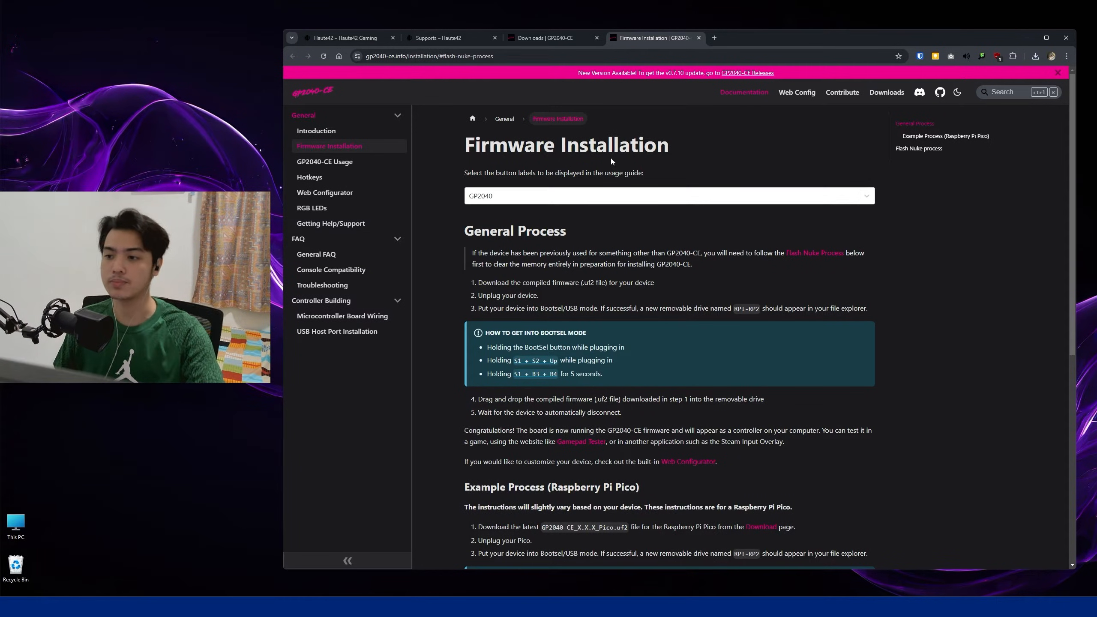
{"action": "mouse_move", "coordinate": [814, 253]}
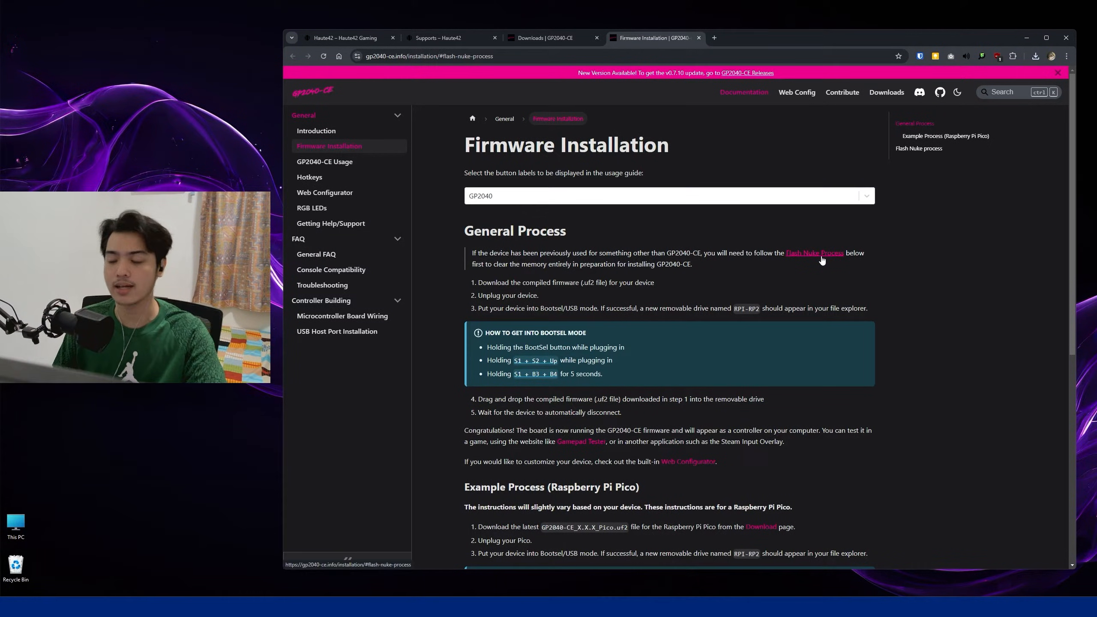
{"action": "scroll", "scroll_direction": "down", "scroll_amount": 3}
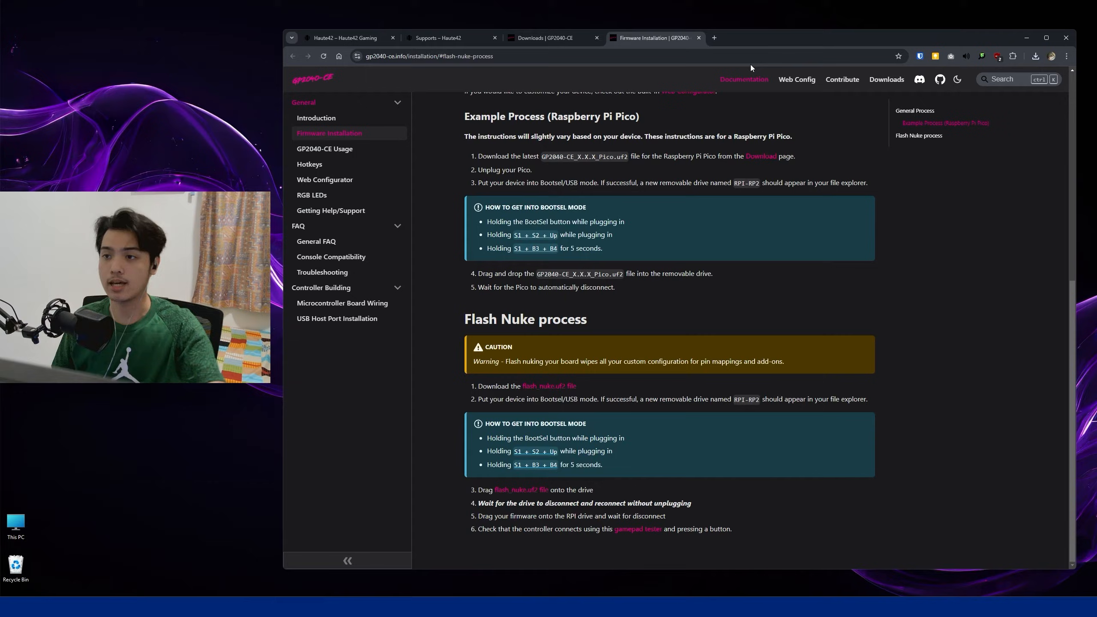
{"action": "left_click", "coordinate": [713, 37]}
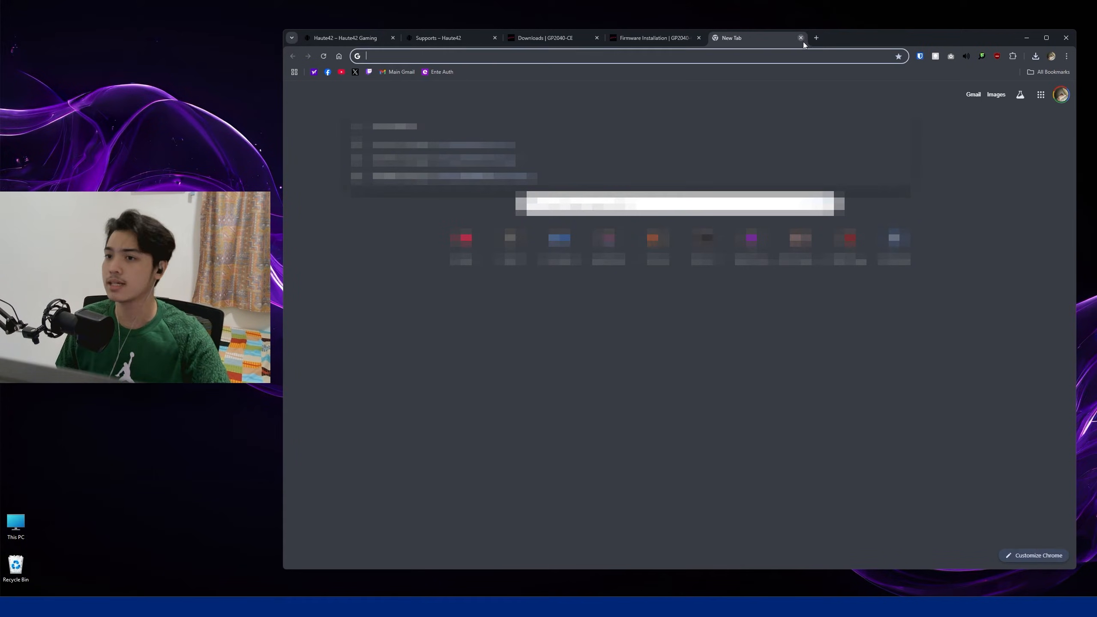
{"action": "type", "text": "http://192.168.7.1/"}
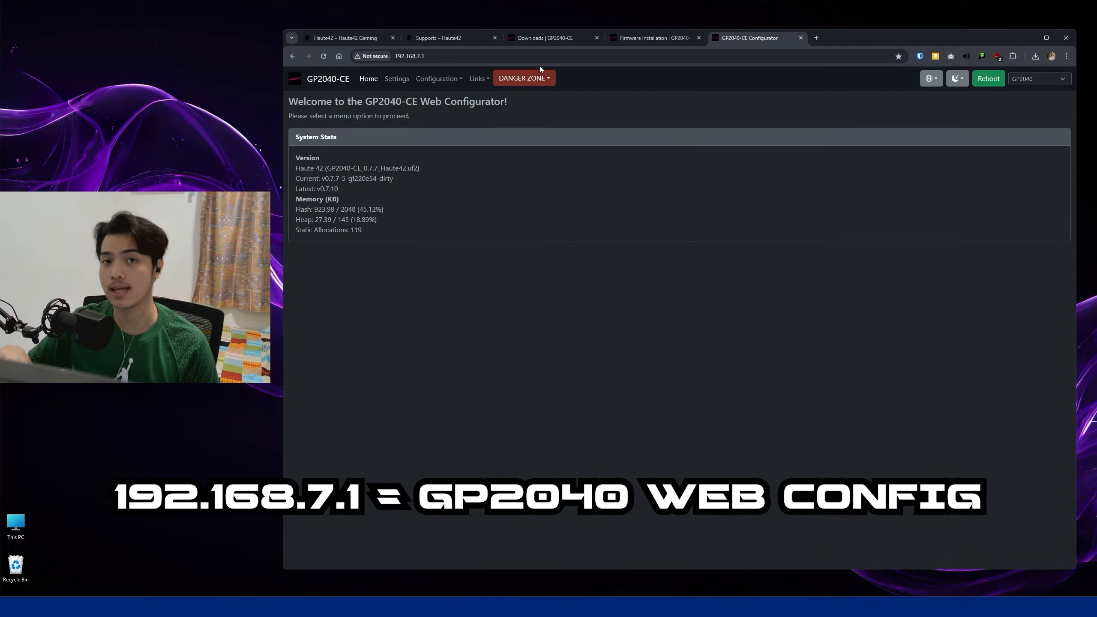
{"action": "mouse_move", "coordinate": [644, 172]}
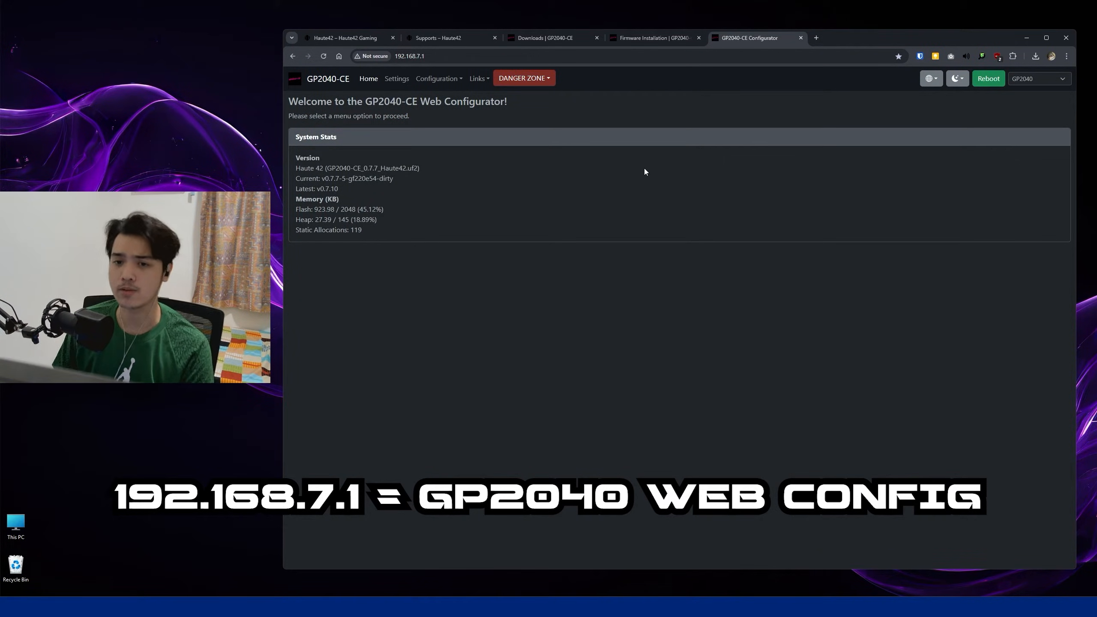
{"action": "double_click", "coordinate": [357, 168]}
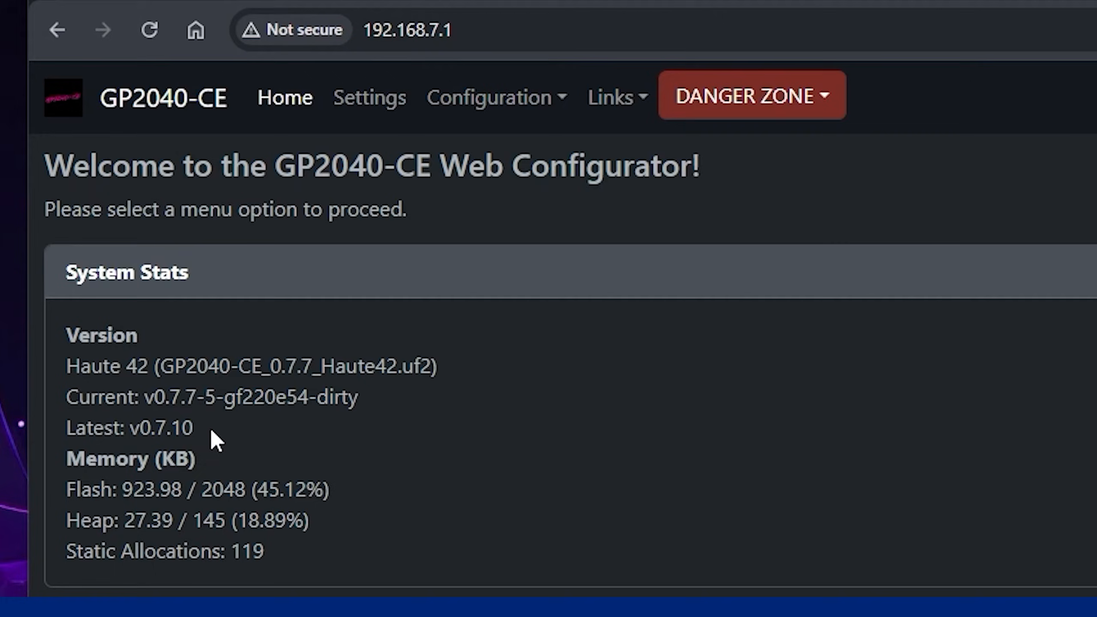
{"action": "mouse_move", "coordinate": [620, 439]}
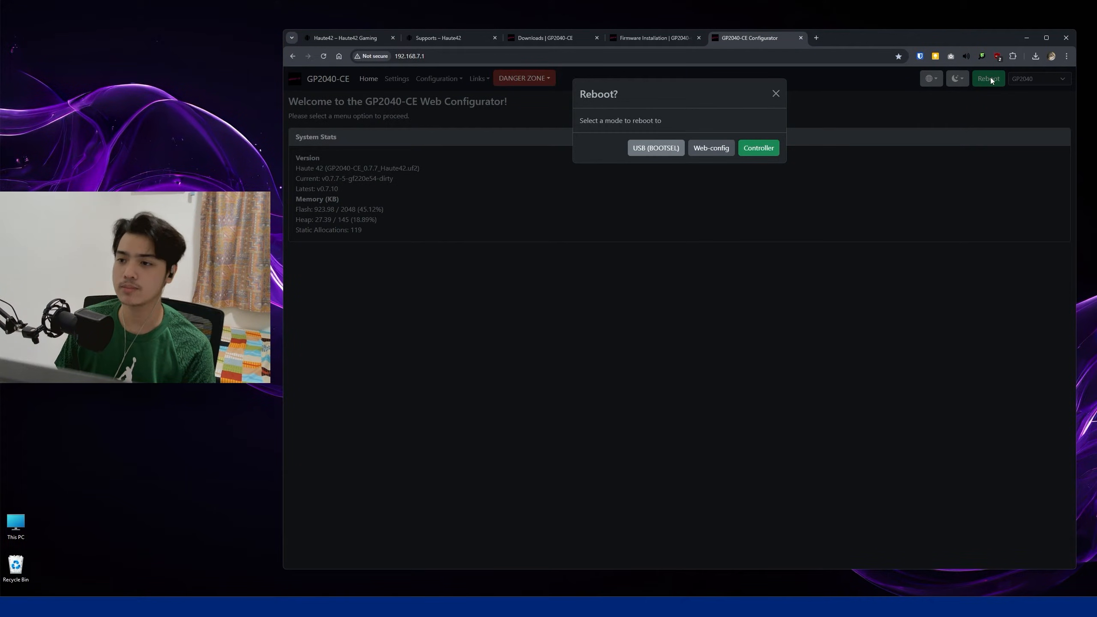
{"action": "mouse_move", "coordinate": [656, 147]}
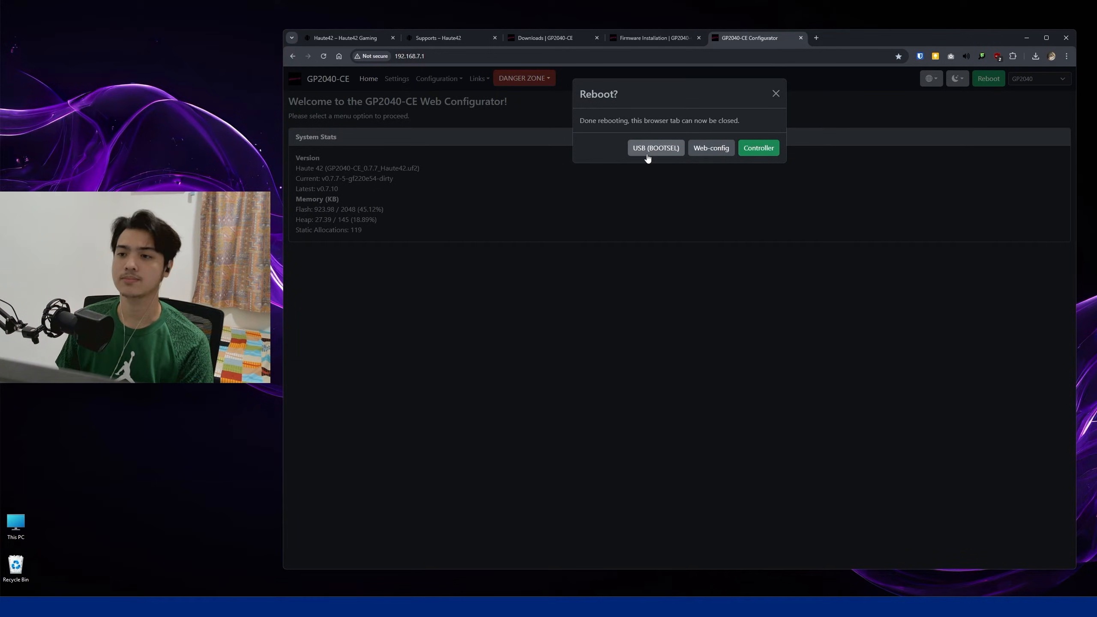
Open the RPI-RP2 (F:) BOOTSEL drive via the AutoPlay notification to view its files
{"action": "left_click", "coordinate": [655, 147]}
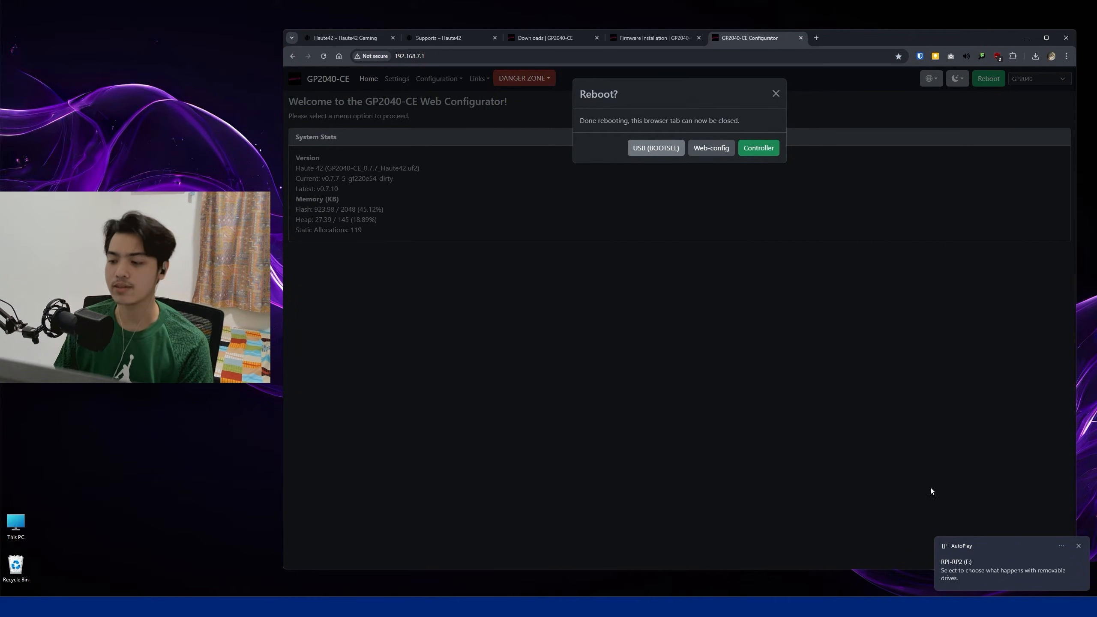
{"action": "left_click", "coordinate": [1005, 565]}
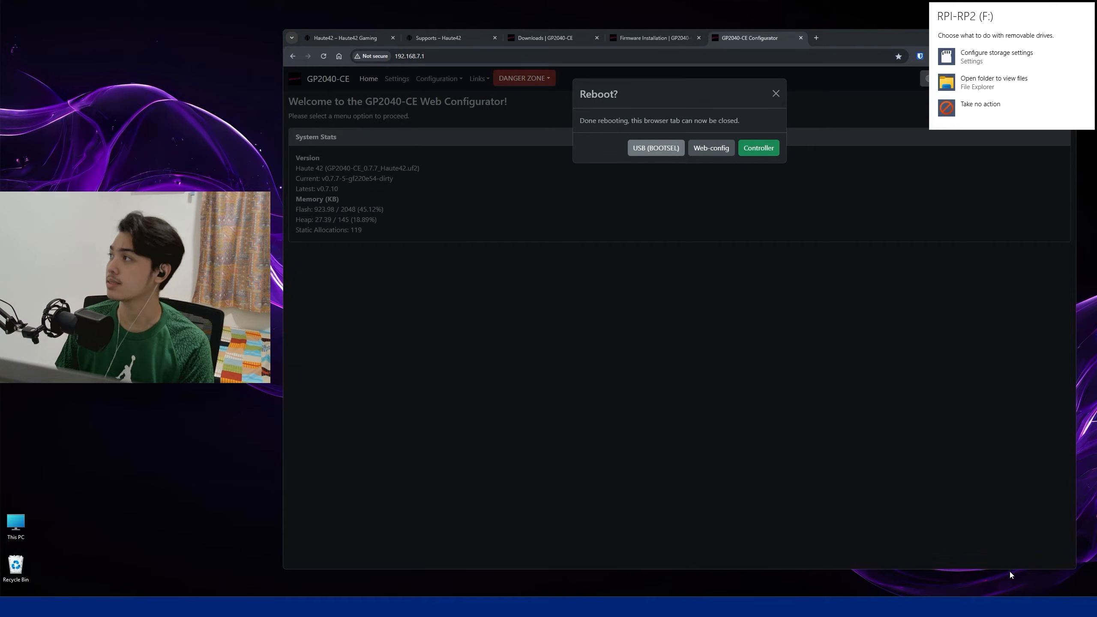
{"action": "left_click", "coordinate": [992, 82]}
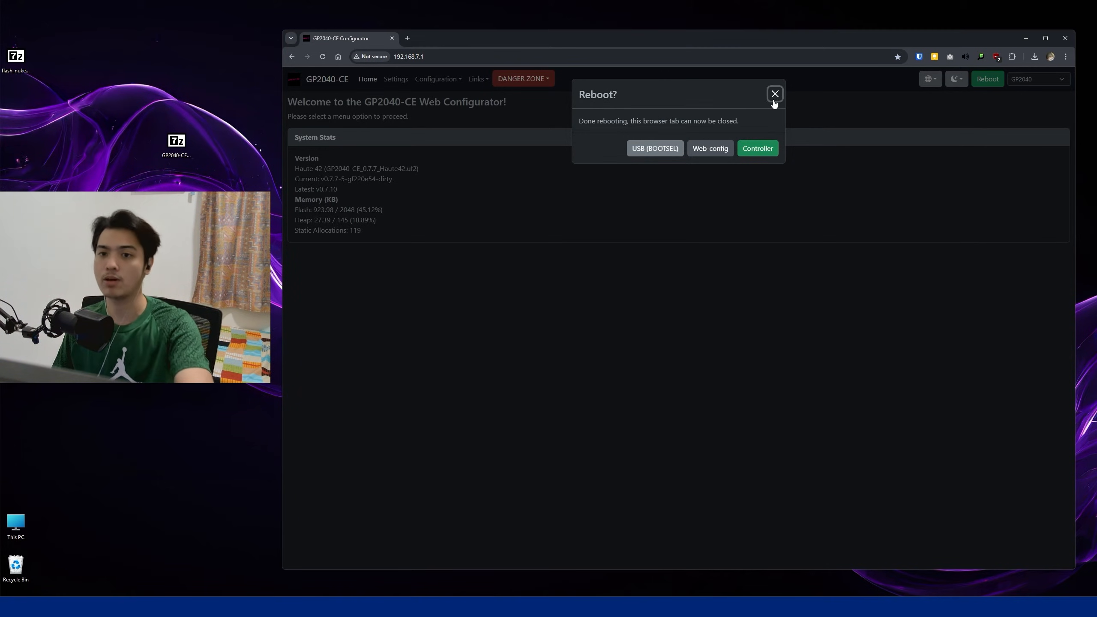
Reload the configurator so System Stats reports Haute42 COSMOX firmware v0.7.10
{"action": "left_click", "coordinate": [775, 94]}
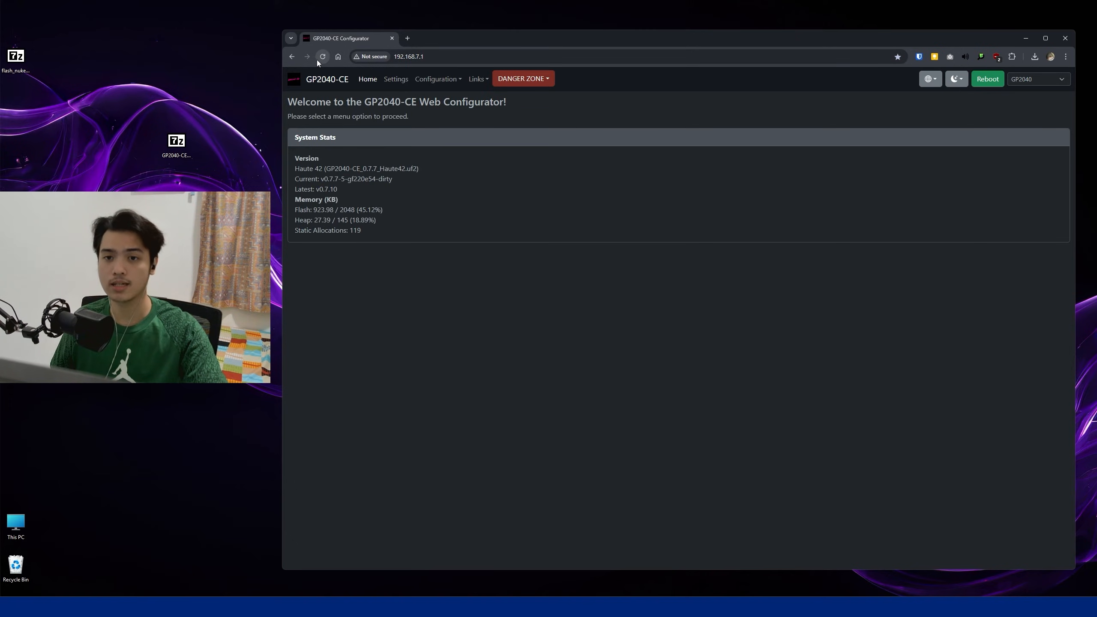
{"action": "left_click", "coordinate": [322, 55]}
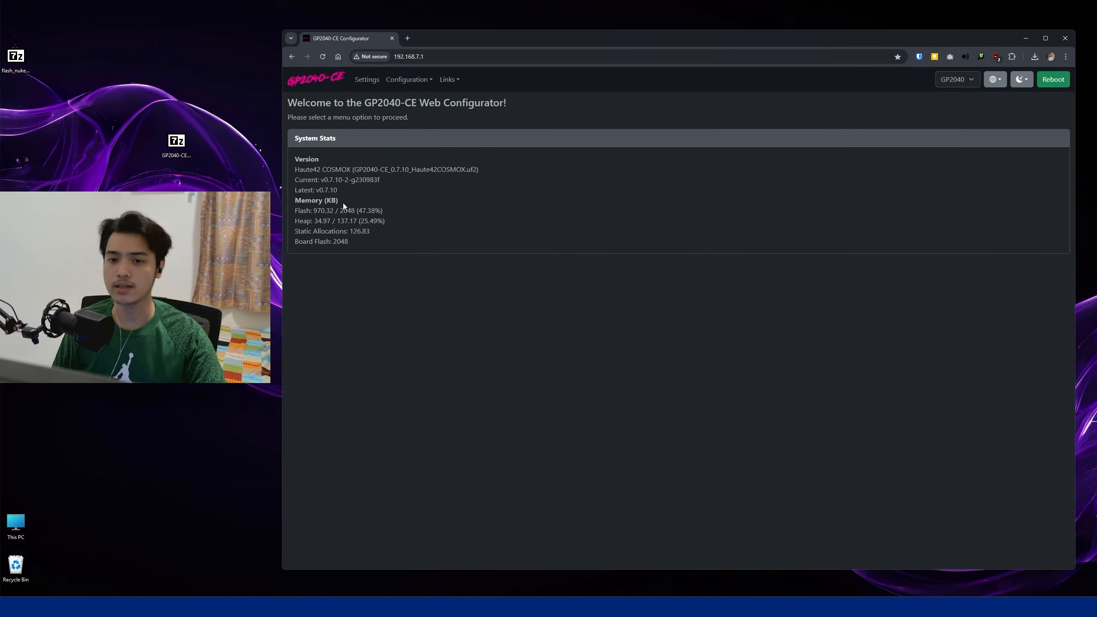
{"action": "mouse_move", "coordinate": [383, 180]}
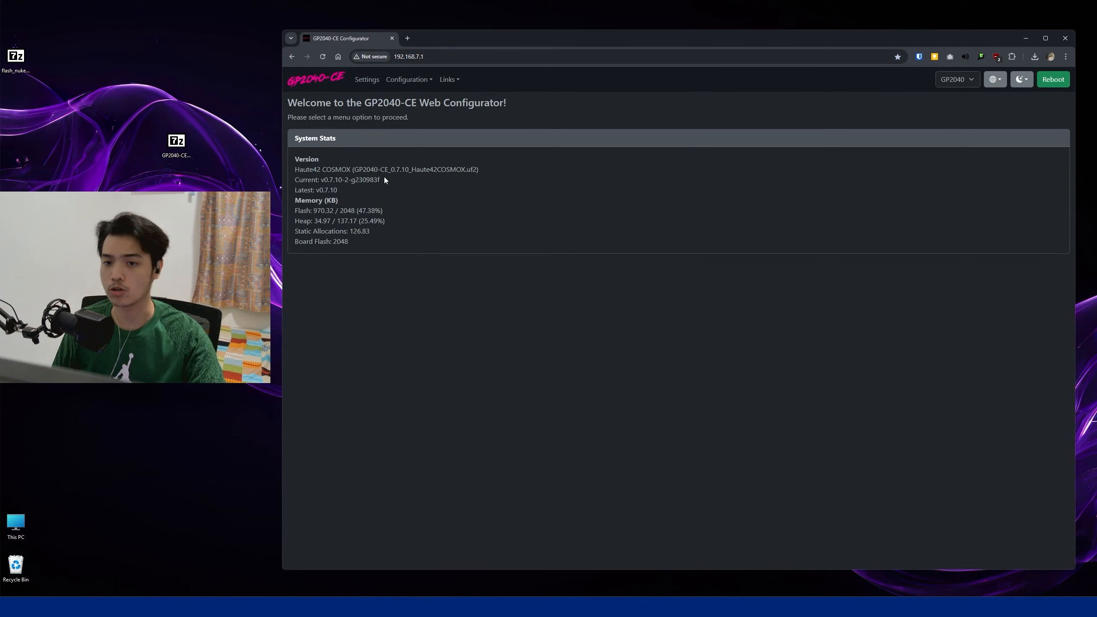
{"action": "mouse_move", "coordinate": [459, 183]}
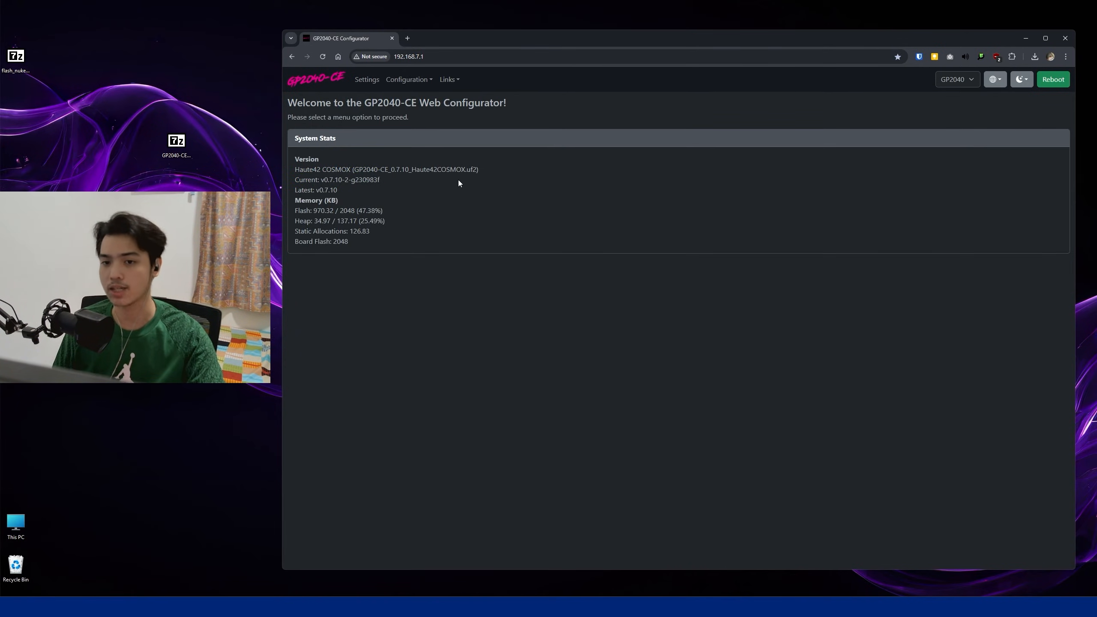
{"action": "mouse_move", "coordinate": [441, 185]}
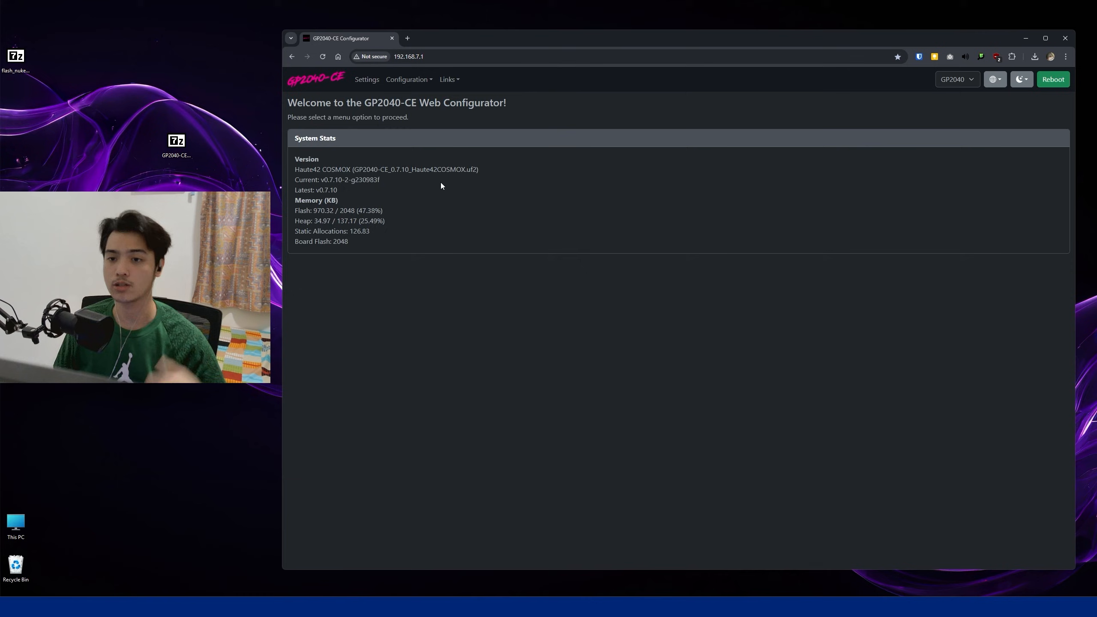
{"action": "mouse_move", "coordinate": [656, 221]}
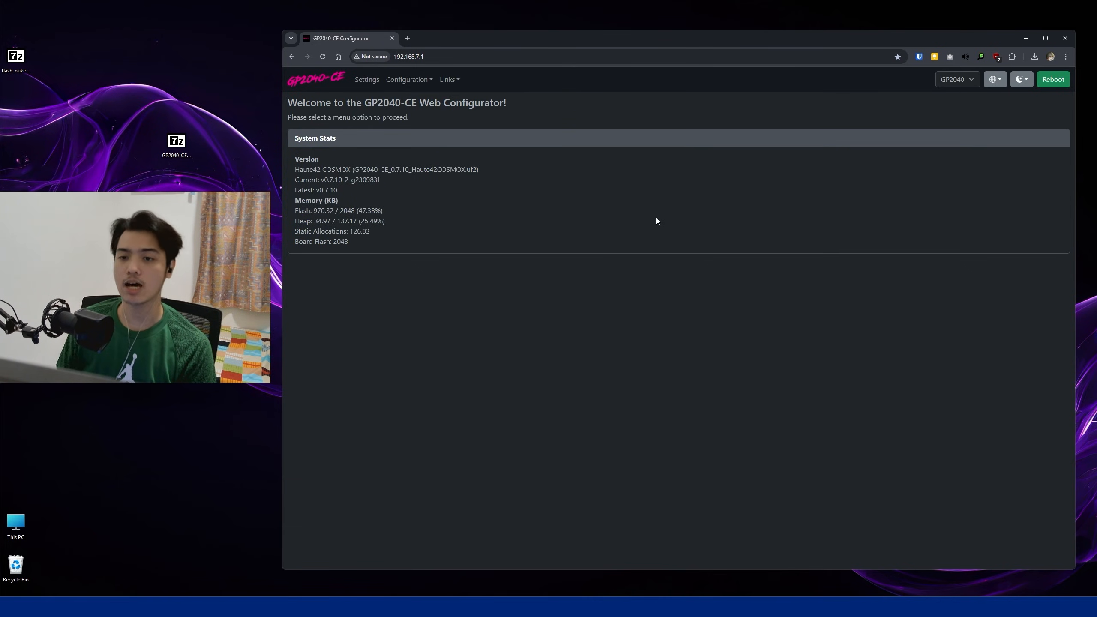